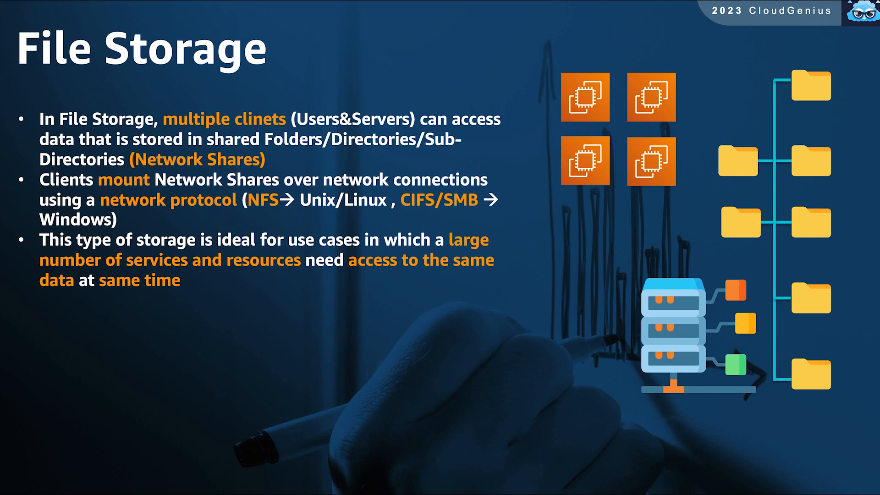
key(Right)
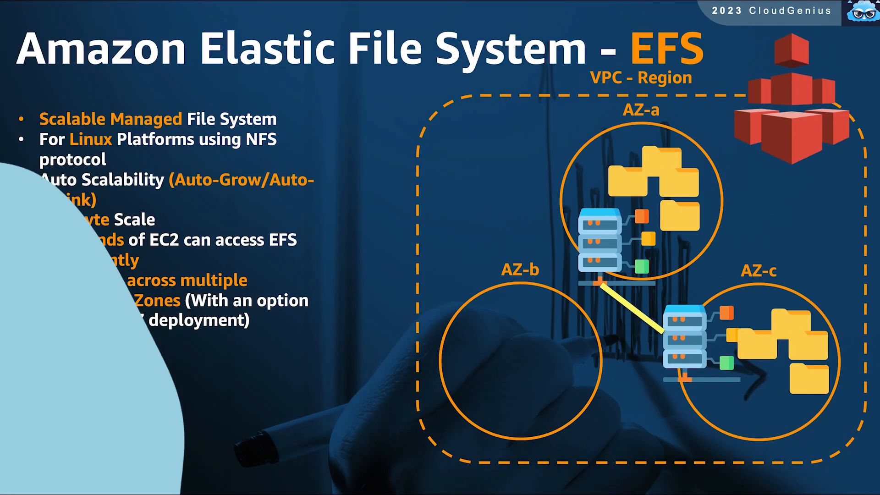